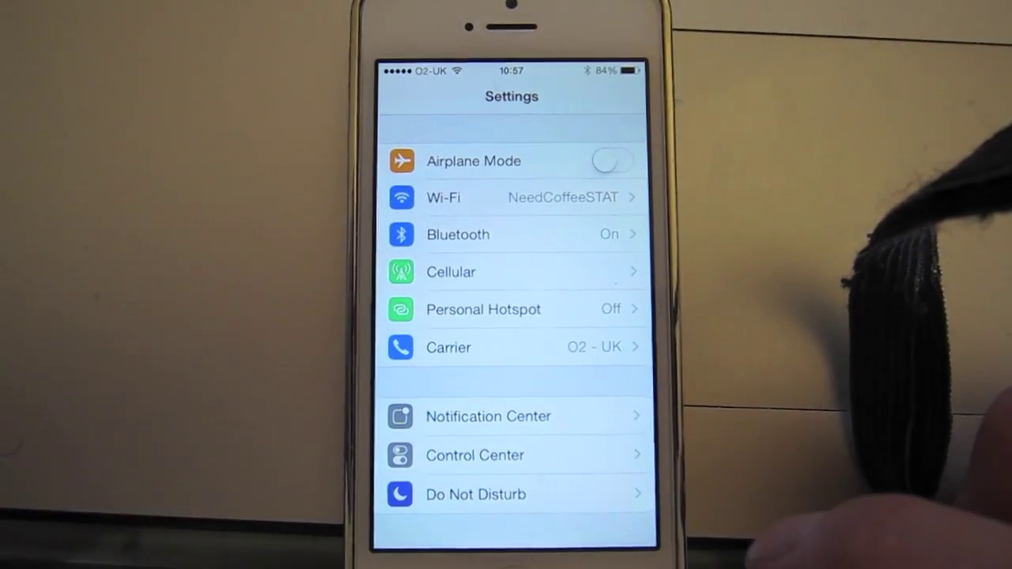
- Go to General and check Software Update for an available iOS update
{"action": "scroll", "scroll_direction": "down", "scroll_amount": 3}
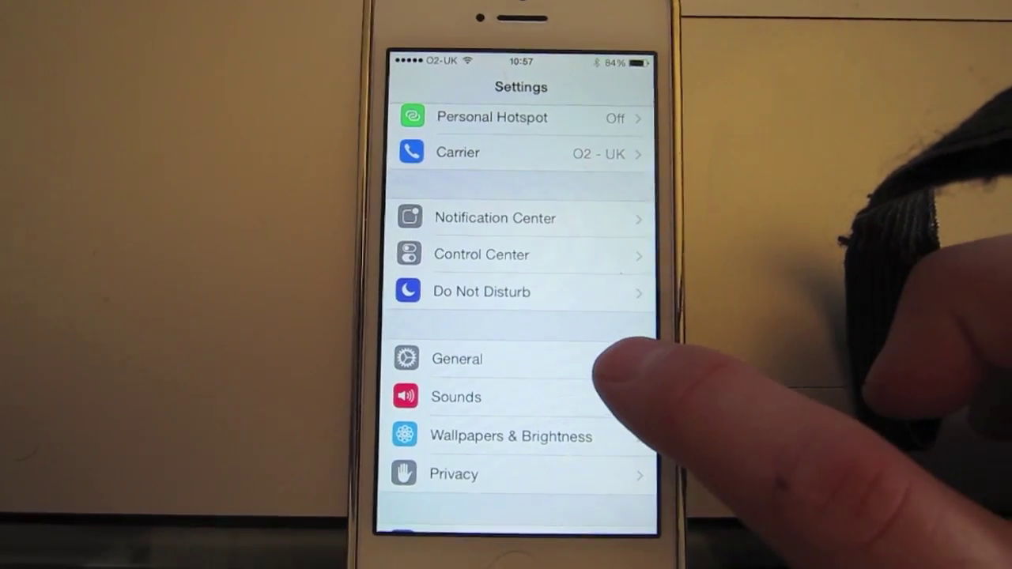
{"action": "left_click", "coordinate": [456, 359]}
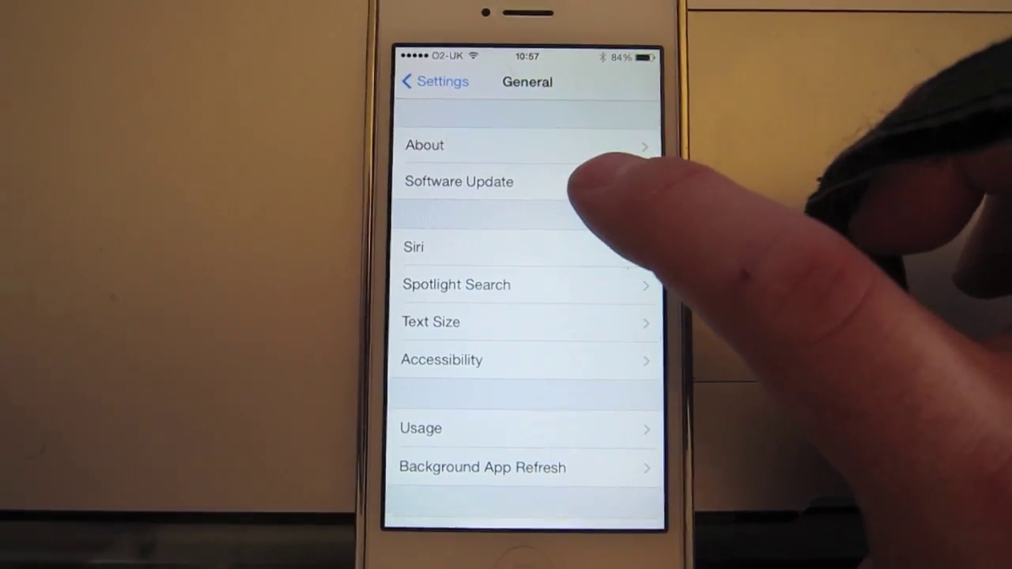
{"action": "left_click", "coordinate": [459, 181]}
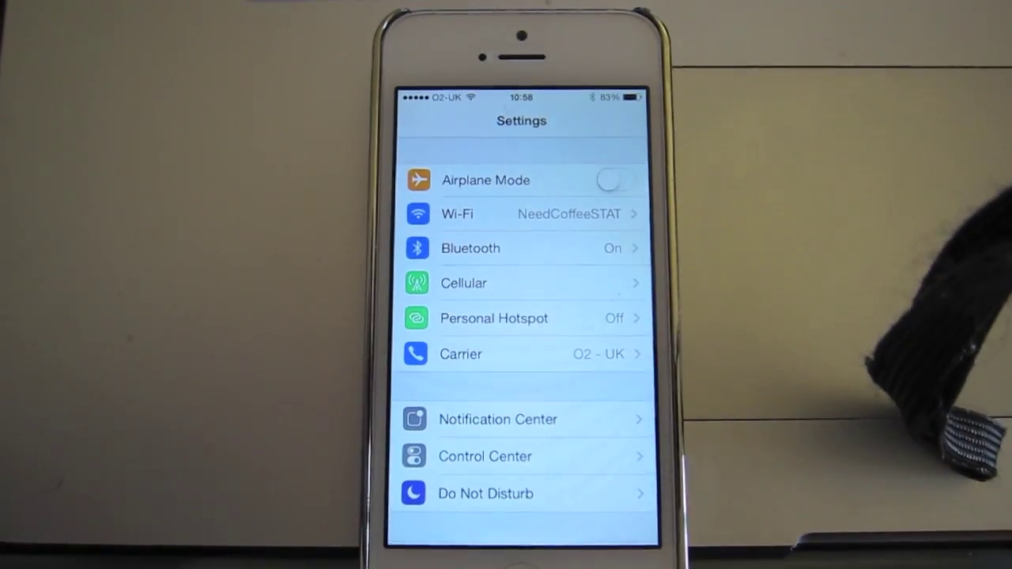
- Scroll the General page down to its Reset option
{"action": "scroll", "scroll_direction": "down", "scroll_amount": 3}
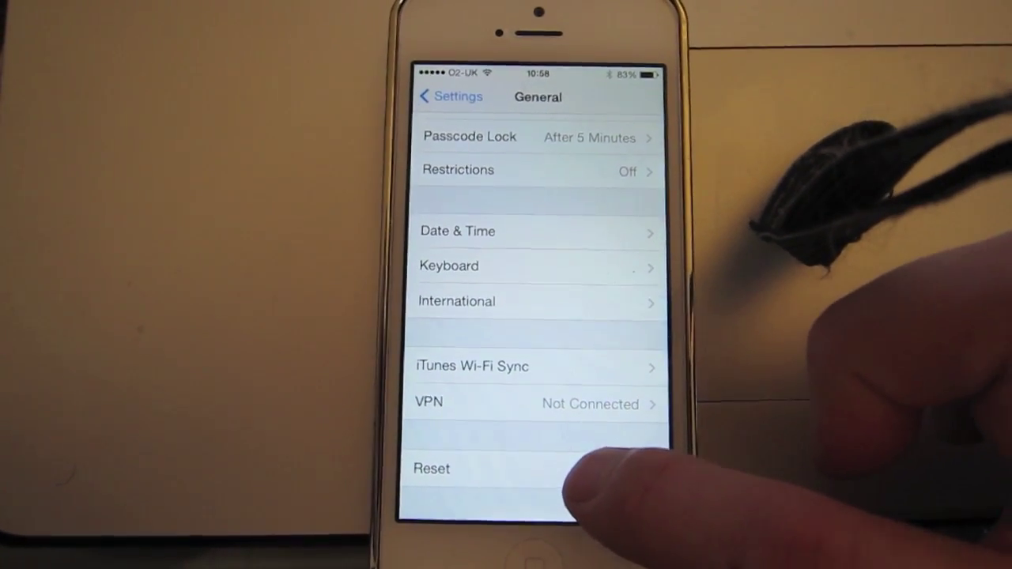
- Choose Reset Network Settings so the Enter Passcode prompt appears
{"action": "left_click", "coordinate": [431, 468]}
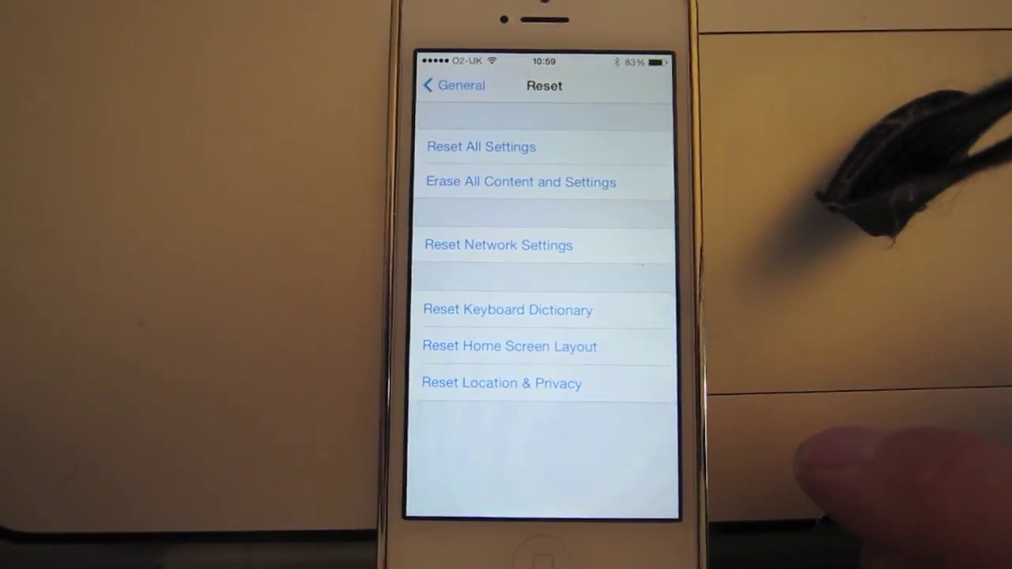
{"action": "left_click", "coordinate": [481, 146]}
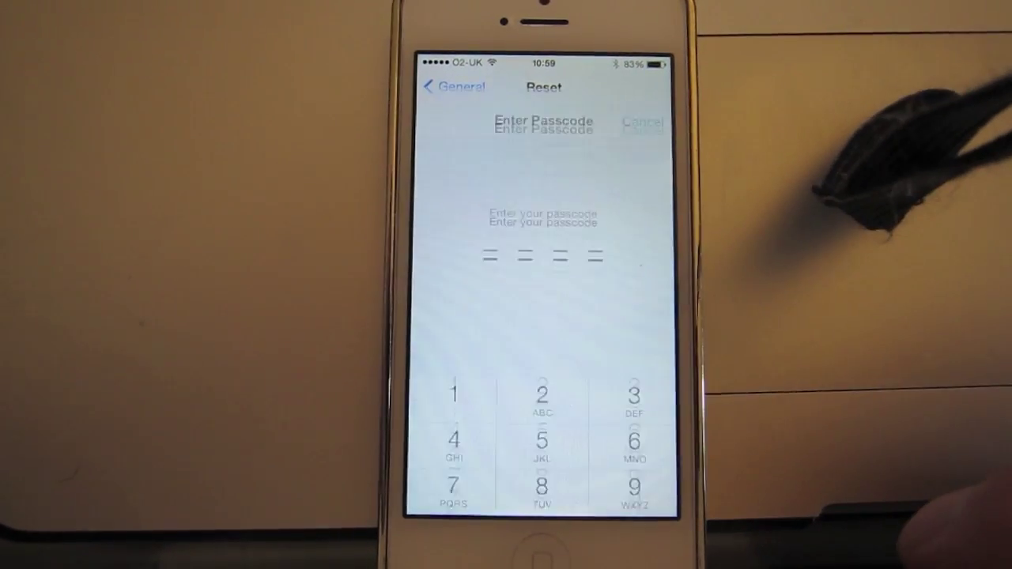